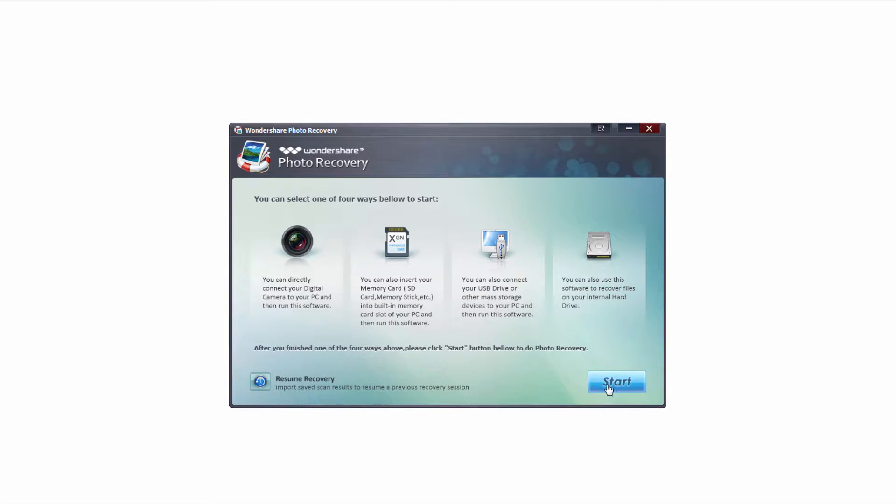
Start a new recovery, reaching the Select Path list of drives.
left_click(617, 382)
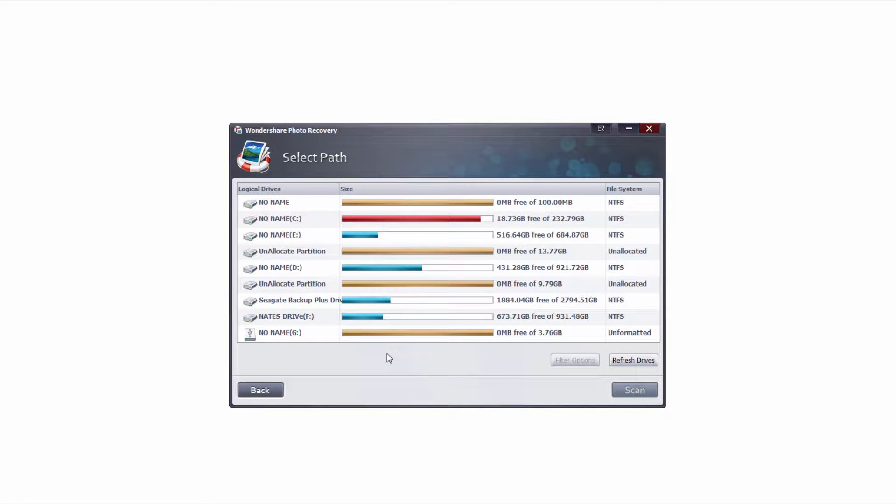
mouse_move(437, 351)
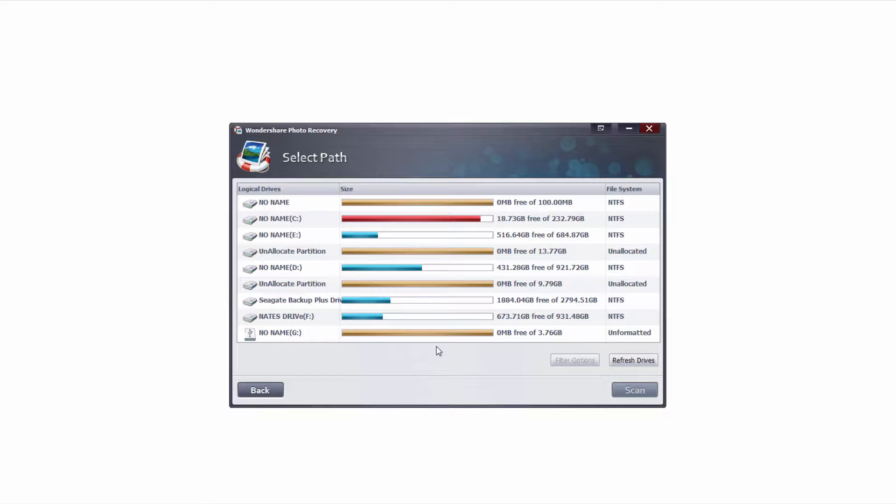
mouse_move(628, 375)
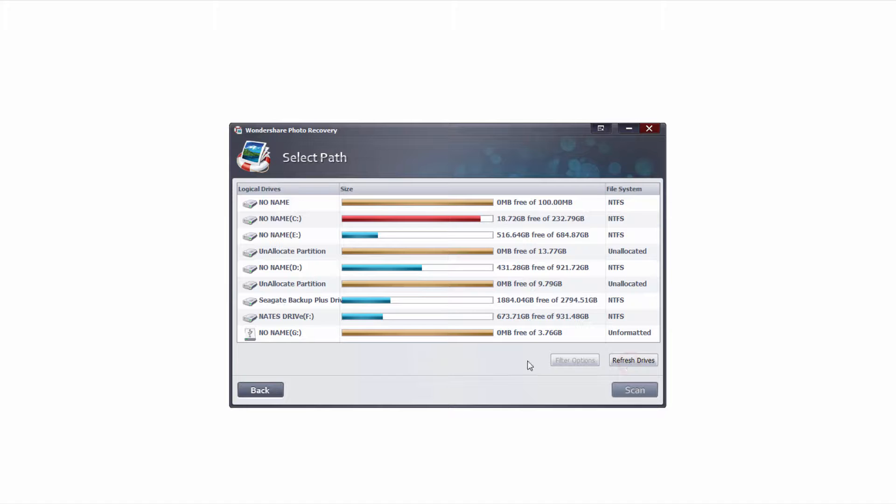
mouse_move(270, 333)
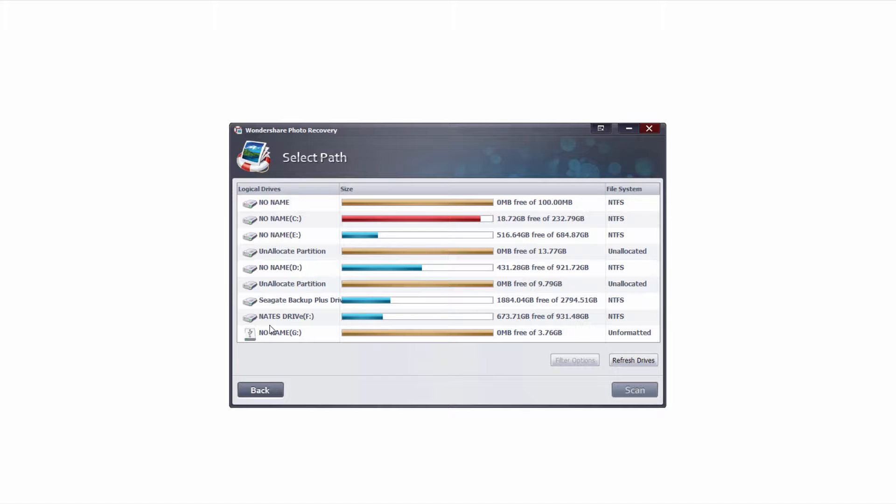
Choose the unformatted 3.76GB NO NAME(G:) drive as source and bring up Filter Options.
left_click(280, 332)
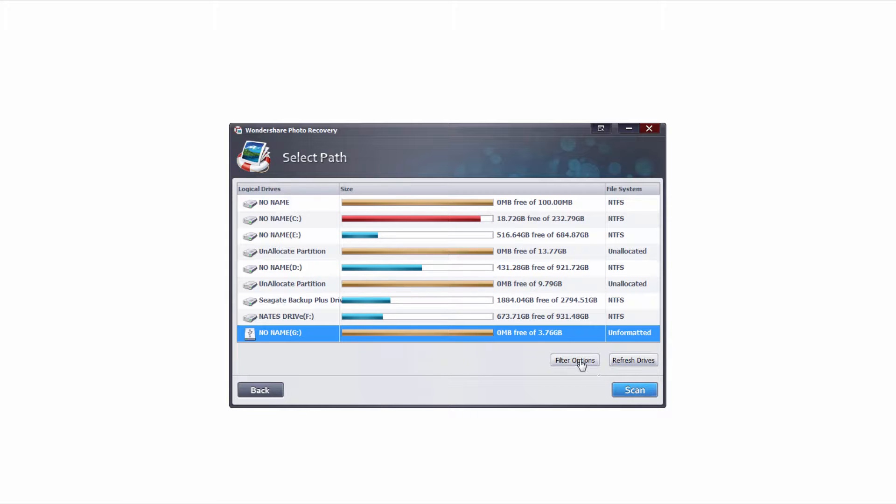
left_click(575, 360)
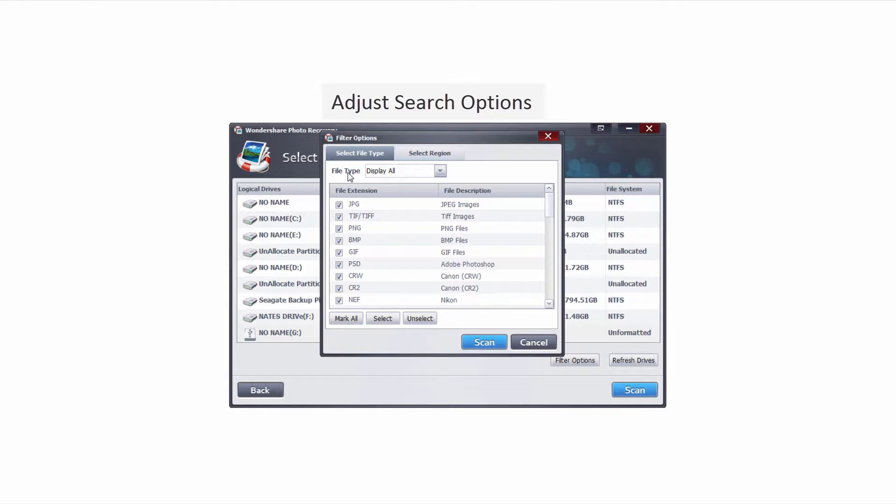
mouse_move(479, 192)
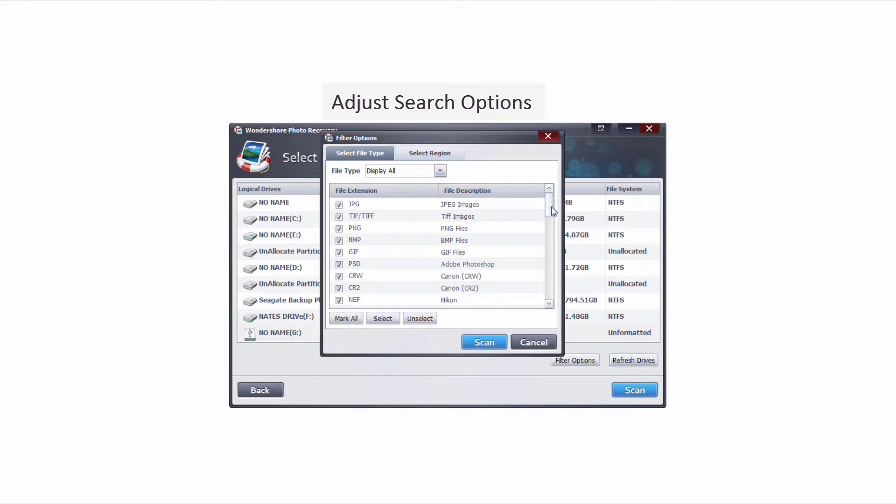
Unselect all file types, tick the wanted photo formats, then view the Select Region settings.
scroll("down", 3)
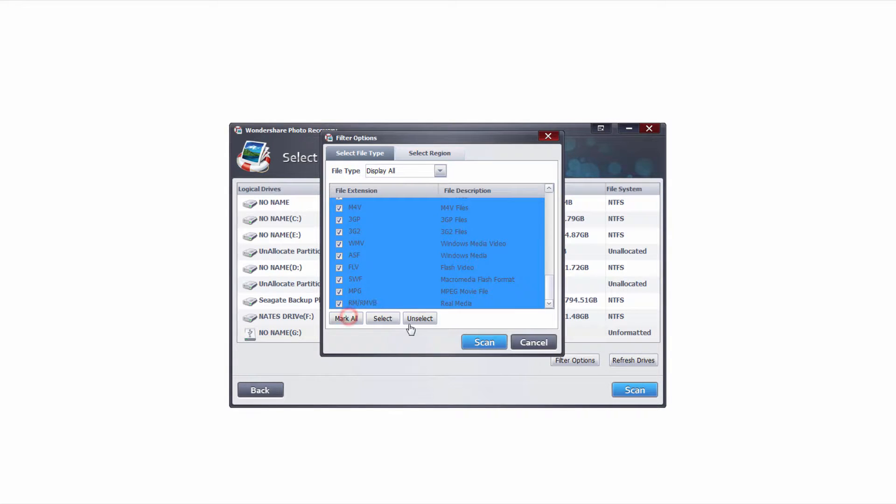
left_click(420, 318)
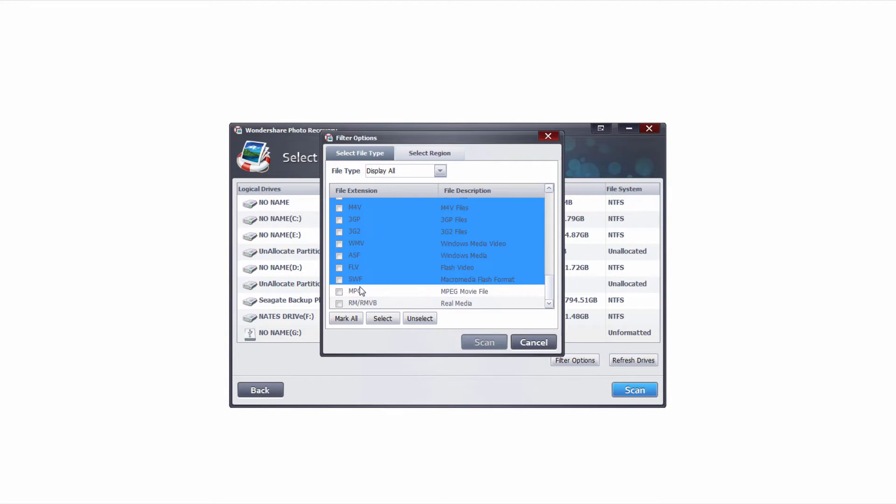
left_click(382, 318)
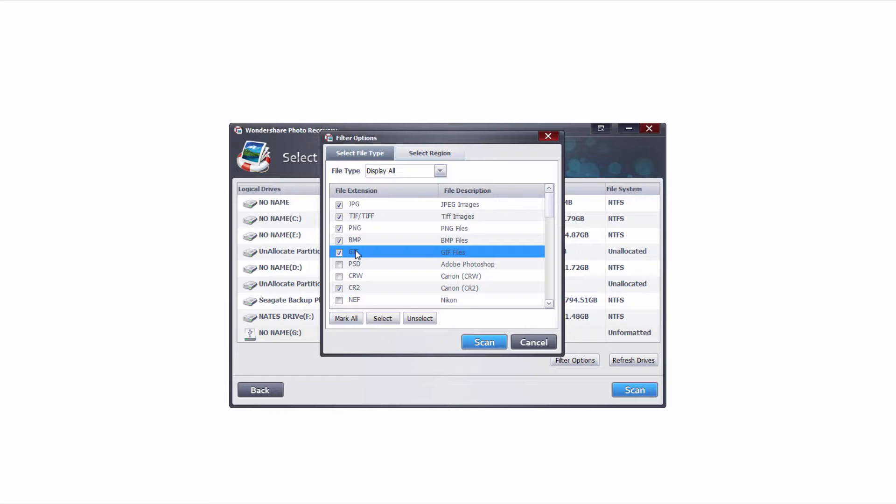
left_click(429, 153)
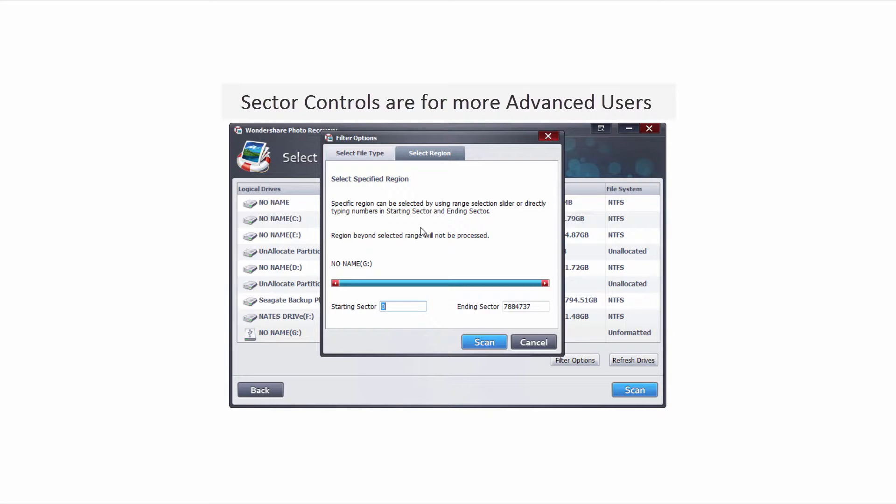
Keep sectors 0–7884737 and scan G: with the chosen file types.
left_click(406, 303)
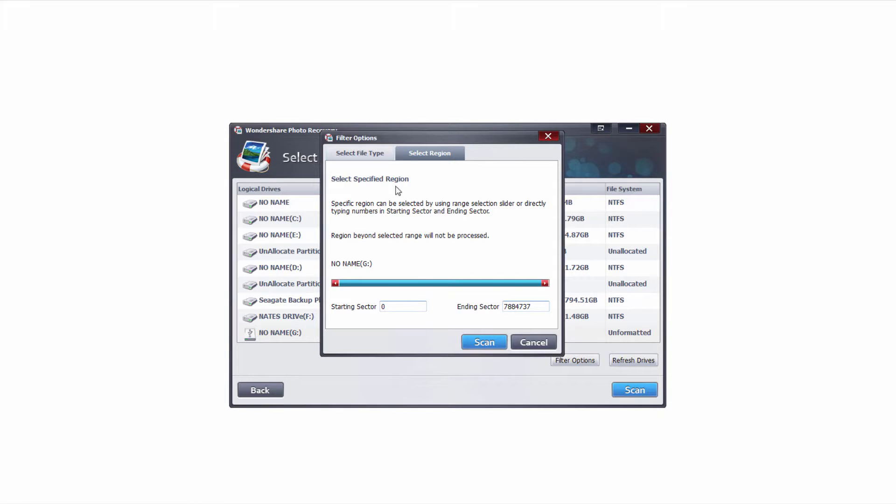
left_click(359, 153)
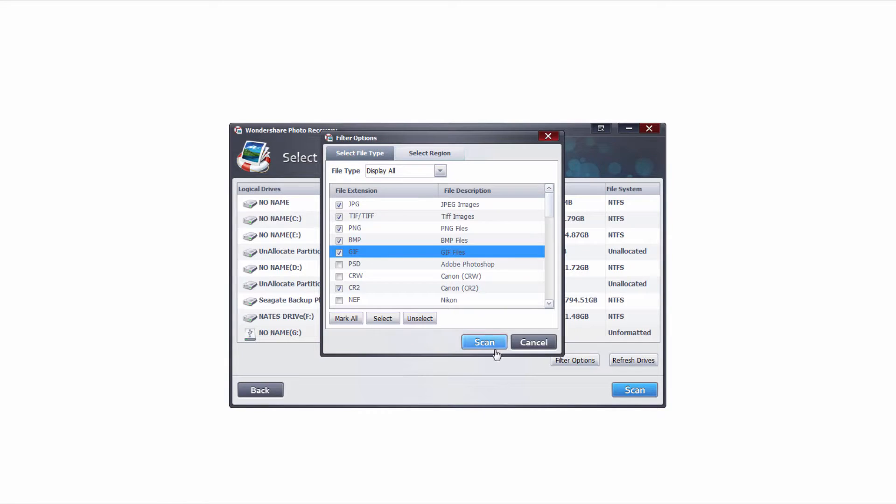
left_click(484, 342)
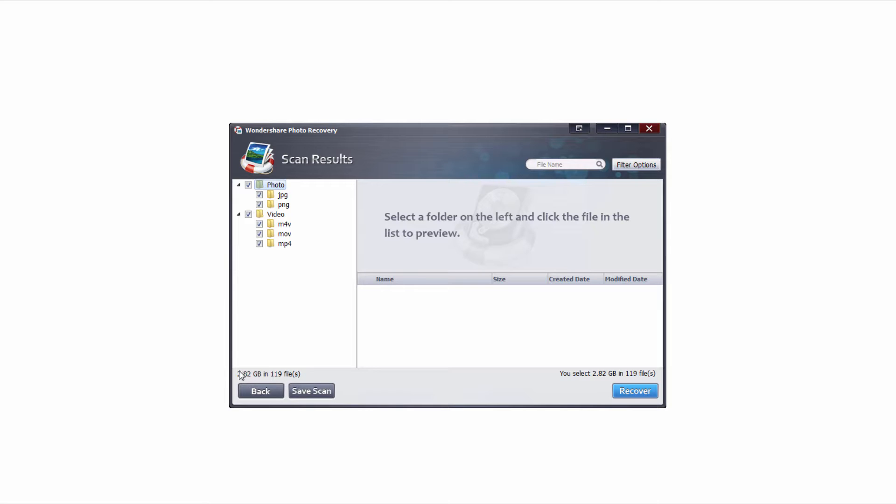
Untick Photo, m4v and mov so only 00000117.mp4 (507.91 MB) stays selected.
left_click(283, 194)
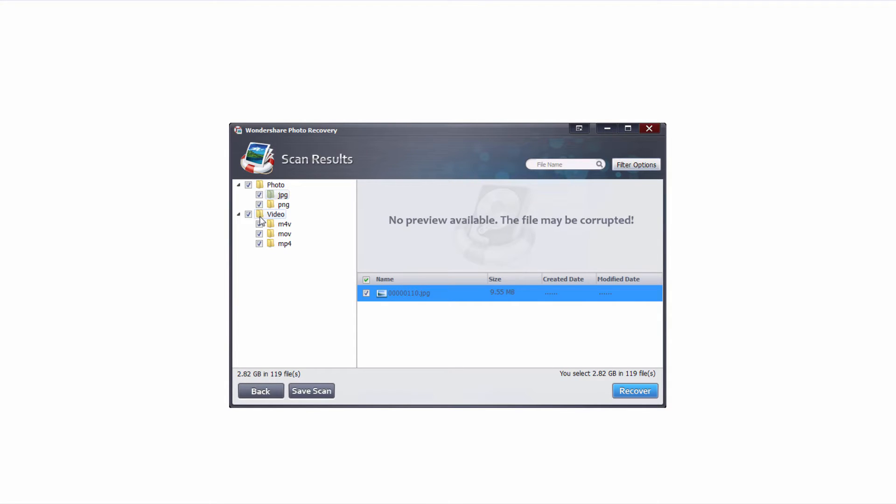
left_click(248, 185)
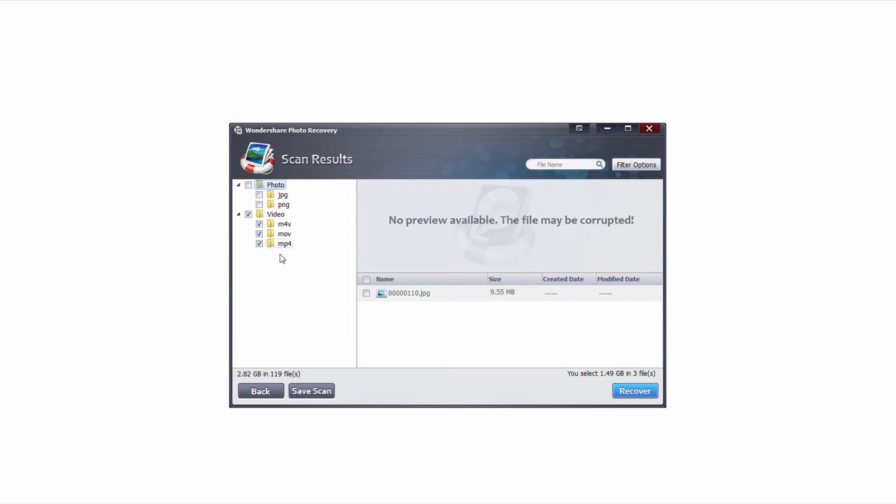
mouse_move(278, 214)
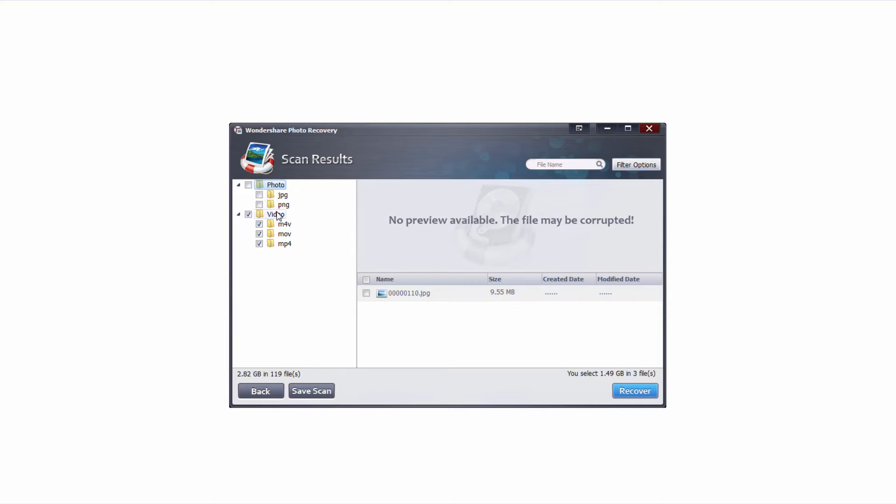
left_click(259, 233)
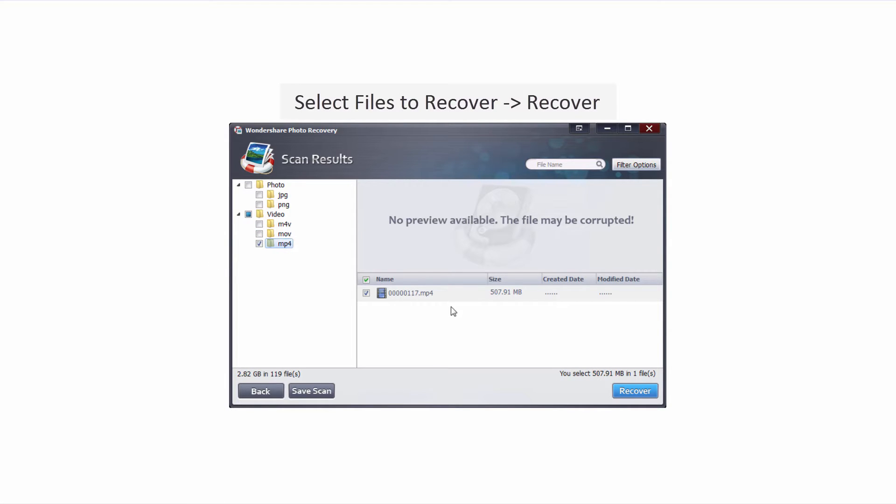
mouse_move(605, 390)
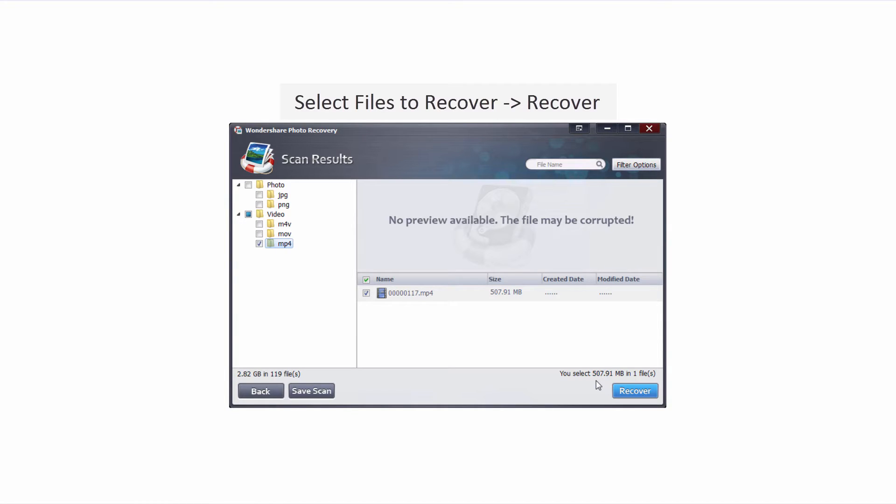
mouse_move(569, 356)
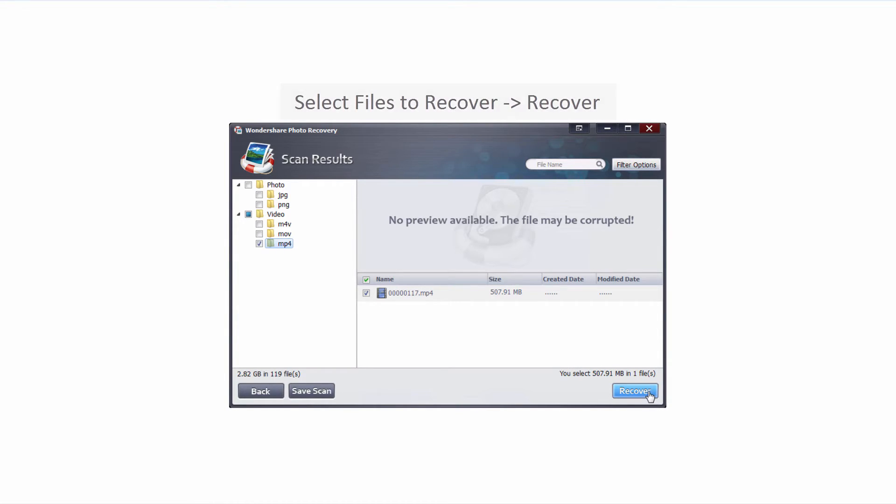
Recover 00000117.mp4 to the Seagate Backup Plus Drive (I:).
left_click(635, 390)
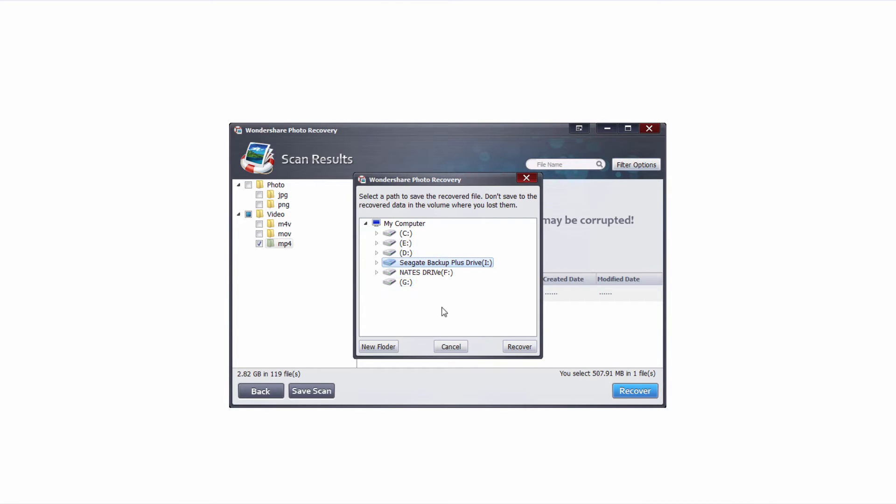
left_click(519, 346)
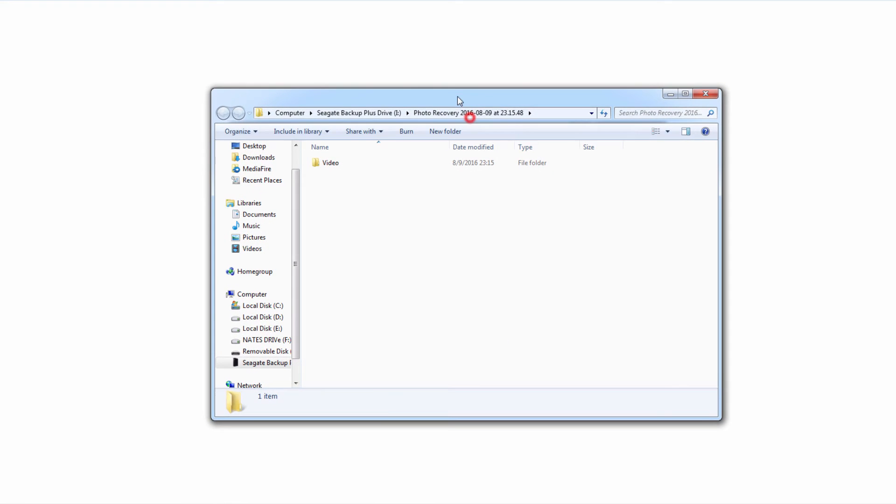
Browse into Video\mp4 and select the recovered 507 MB 00000117.mp4.
left_click(379, 163)
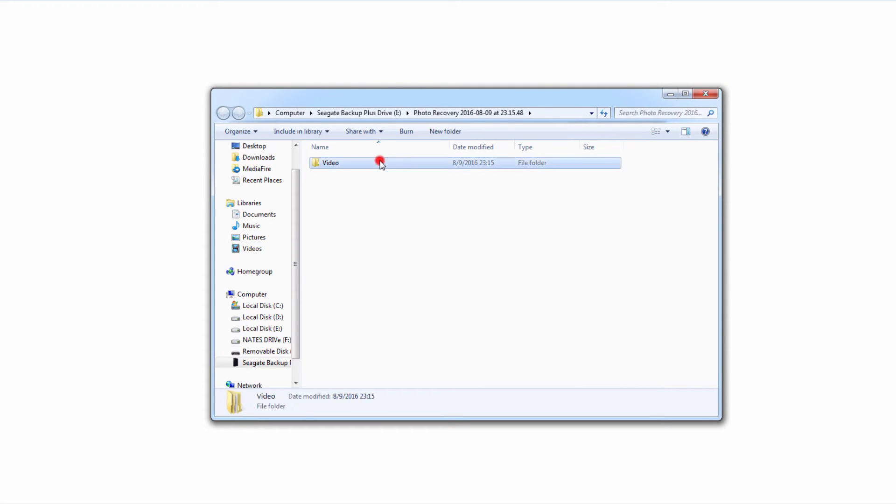
double_click(330, 162)
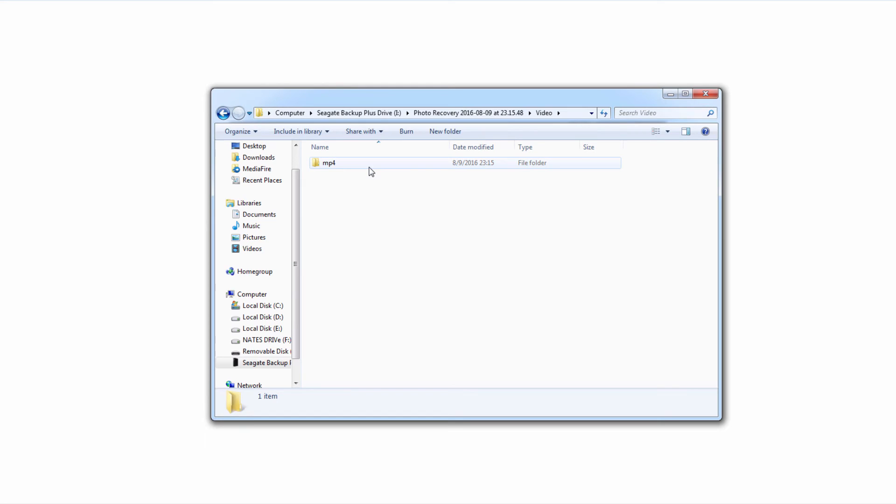
double_click(329, 163)
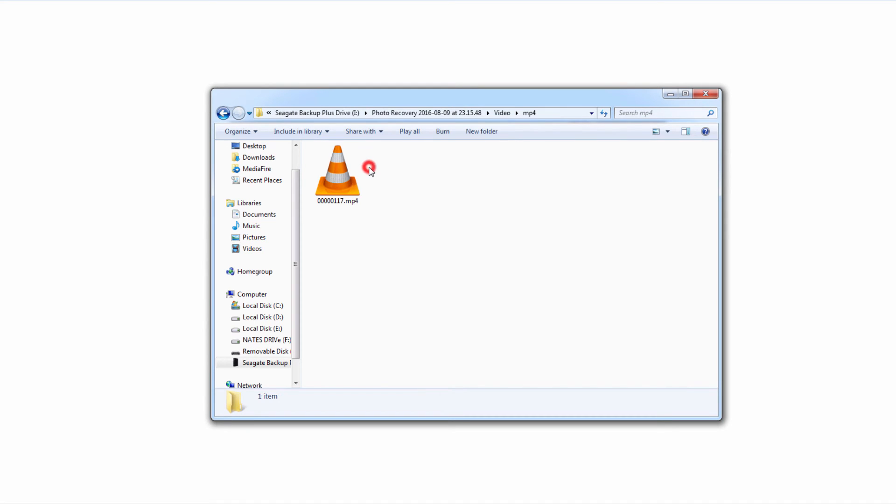
left_click(337, 172)
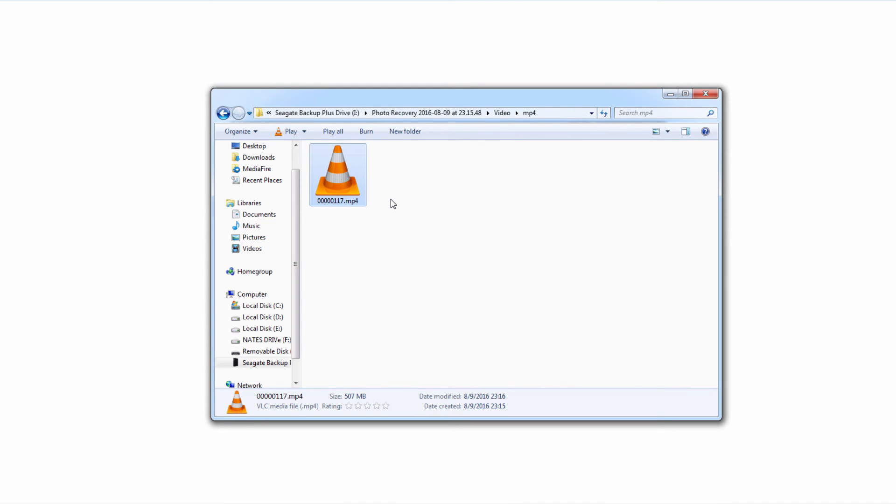